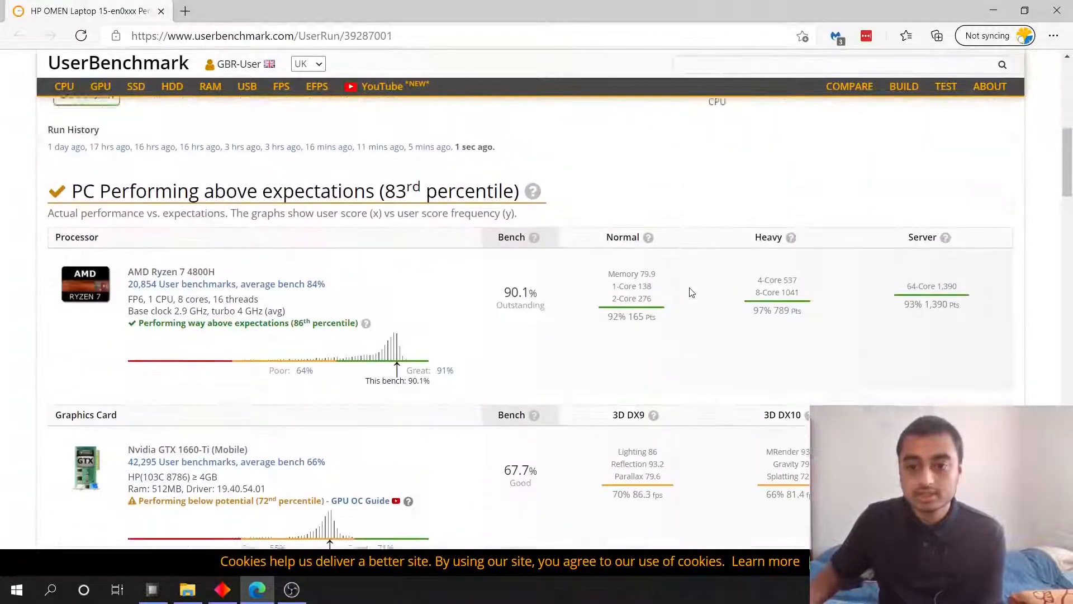
pyautogui.scroll(3)
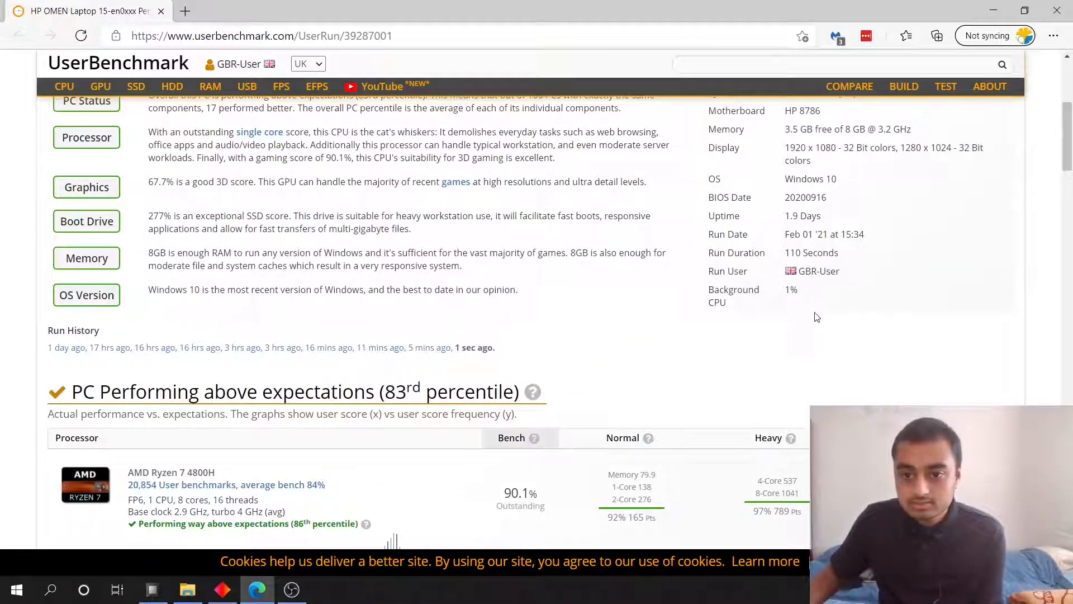
pyautogui.scroll(-3)
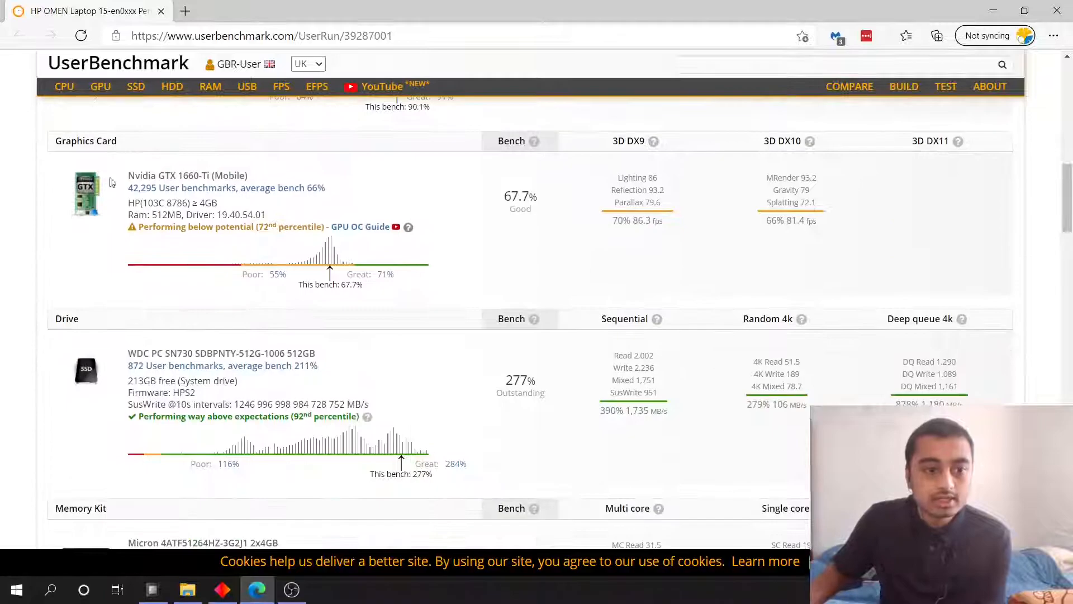
pyautogui.moveTo(248, 245)
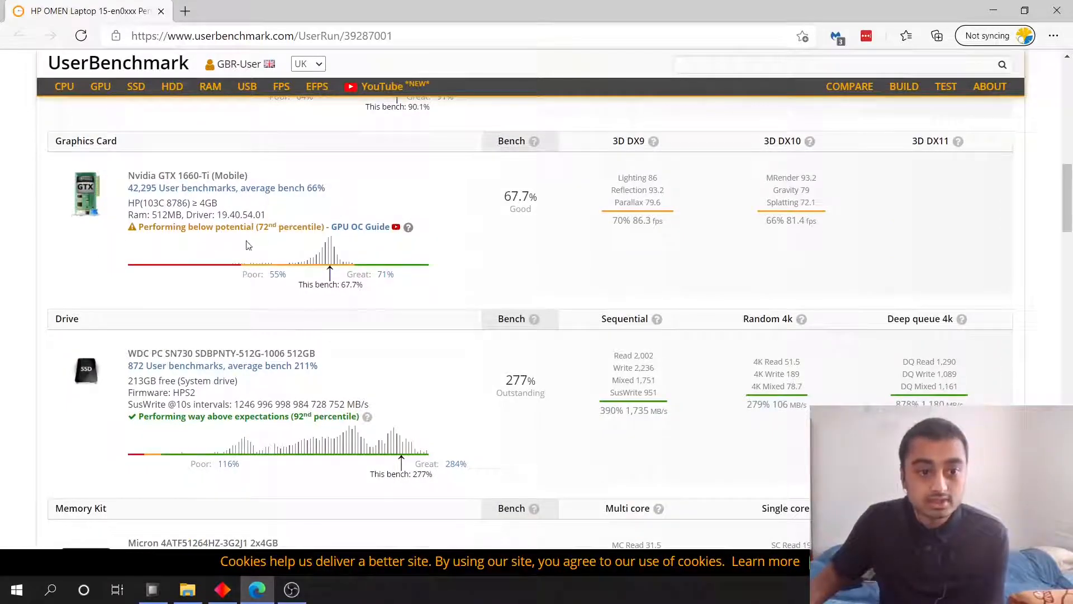
pyautogui.moveTo(103, 264)
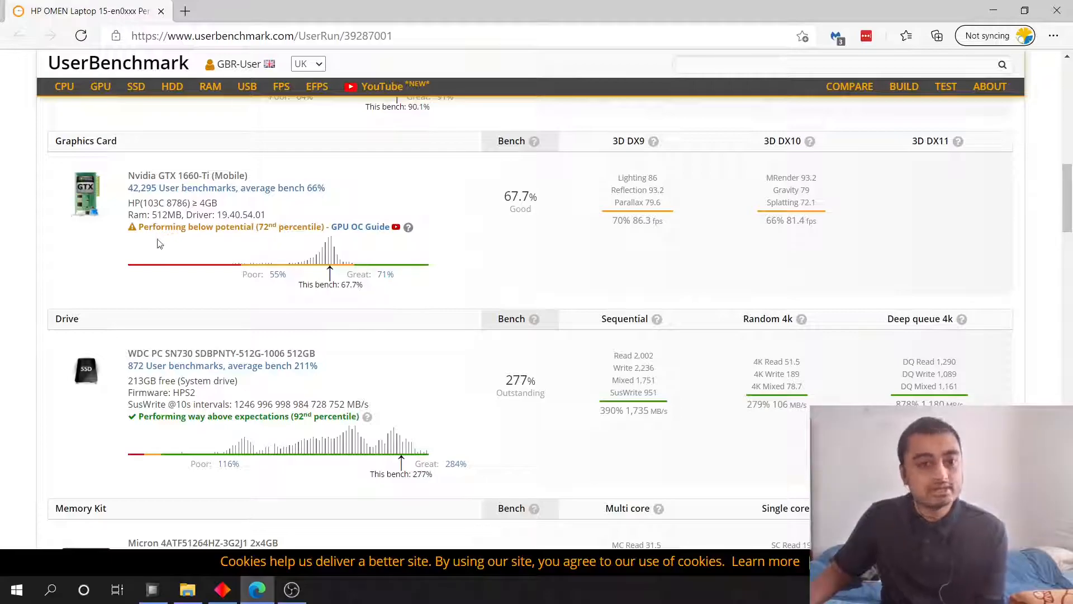
pyautogui.moveTo(216, 242)
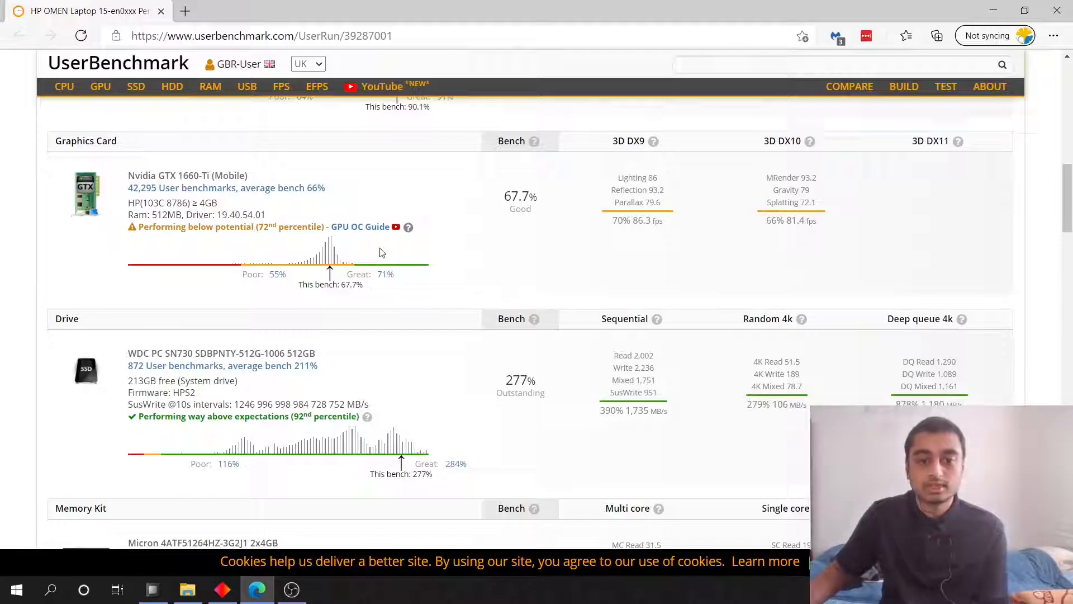
pyautogui.moveTo(356, 266)
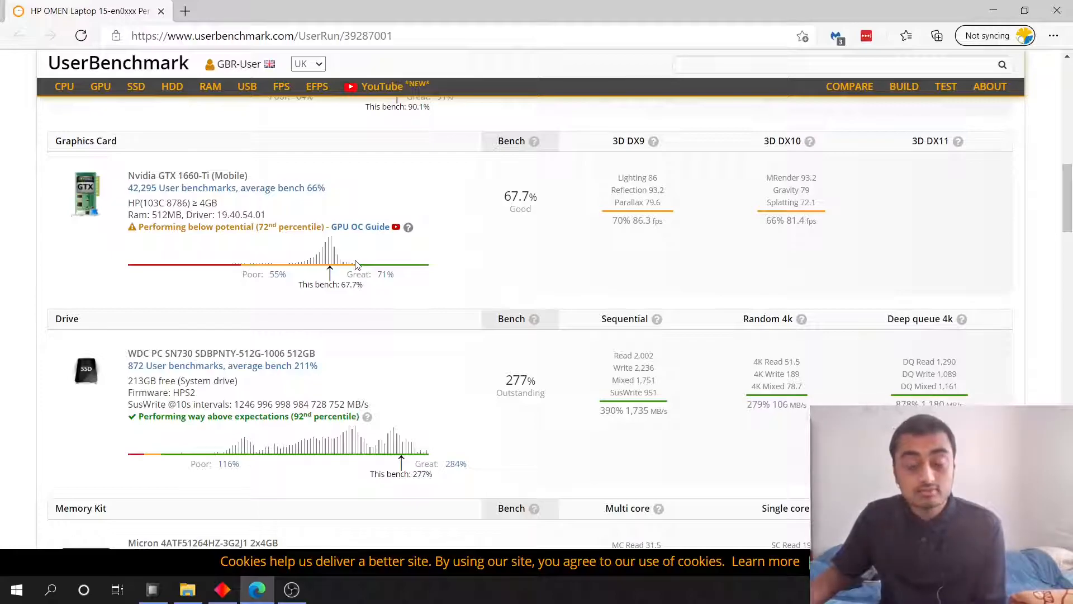
pyautogui.moveTo(355, 252)
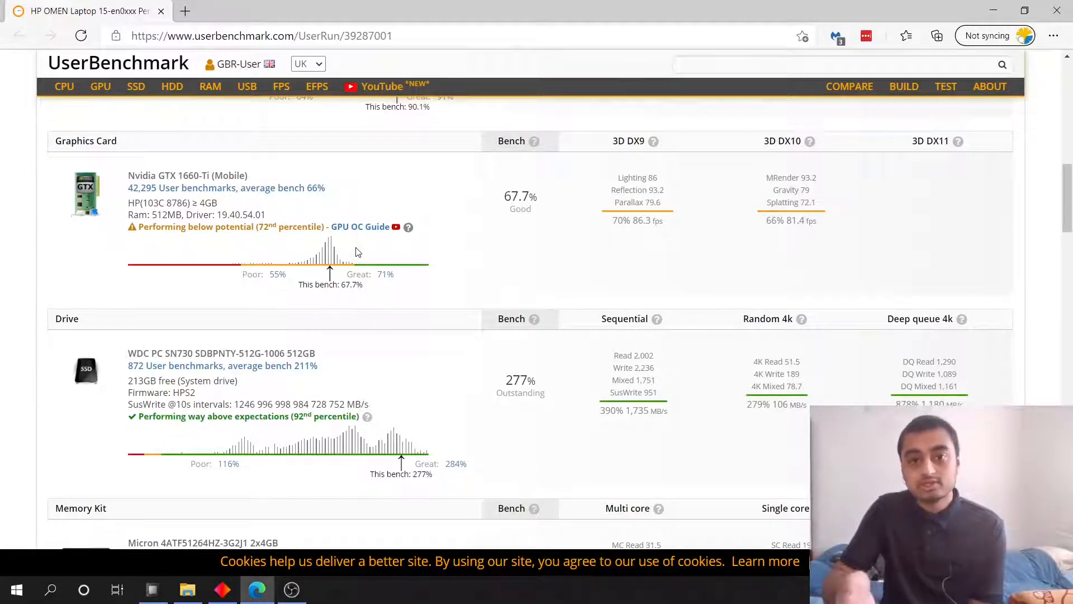
pyautogui.moveTo(461, 254)
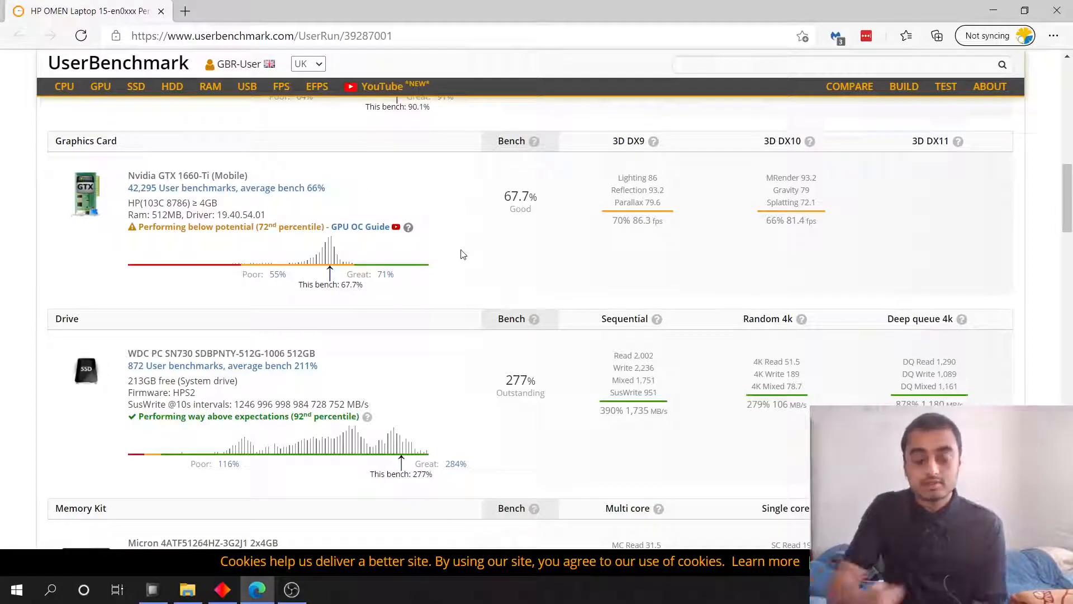
pyautogui.moveTo(450, 227)
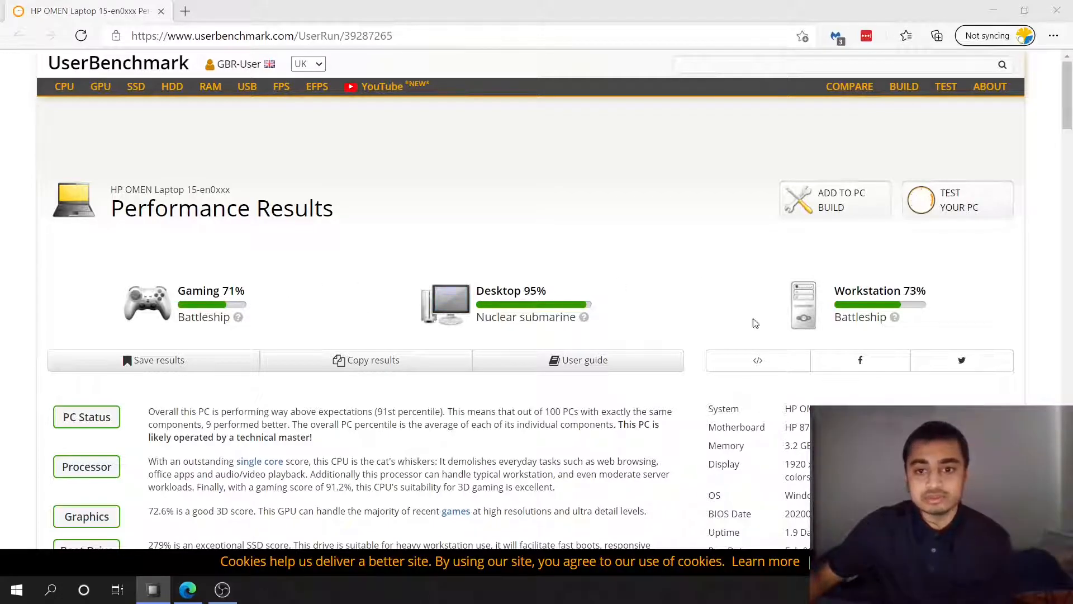
pyautogui.moveTo(687, 290)
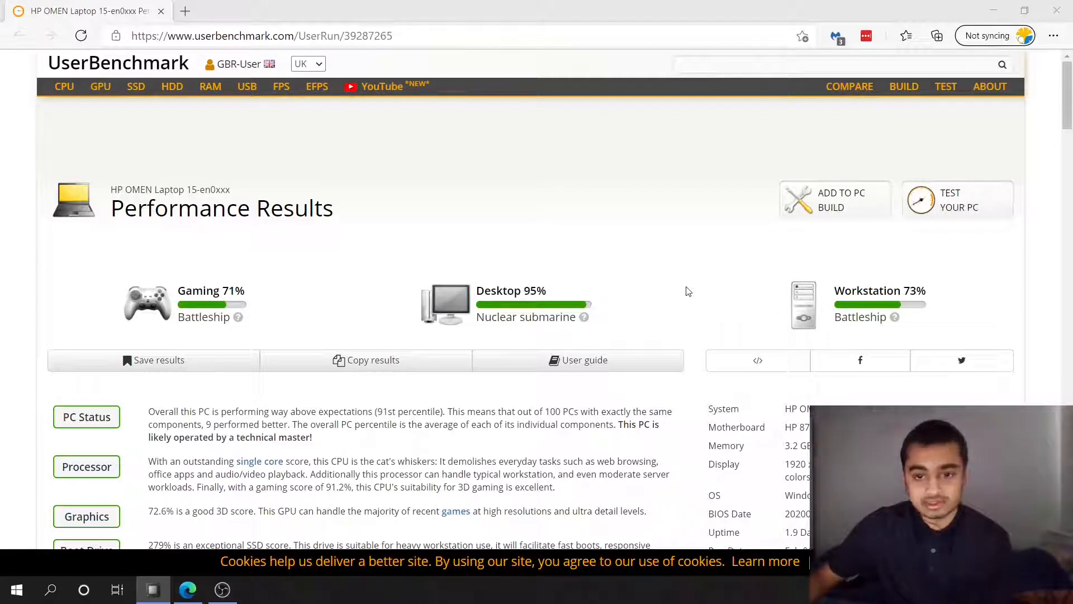
pyautogui.scroll(-3)
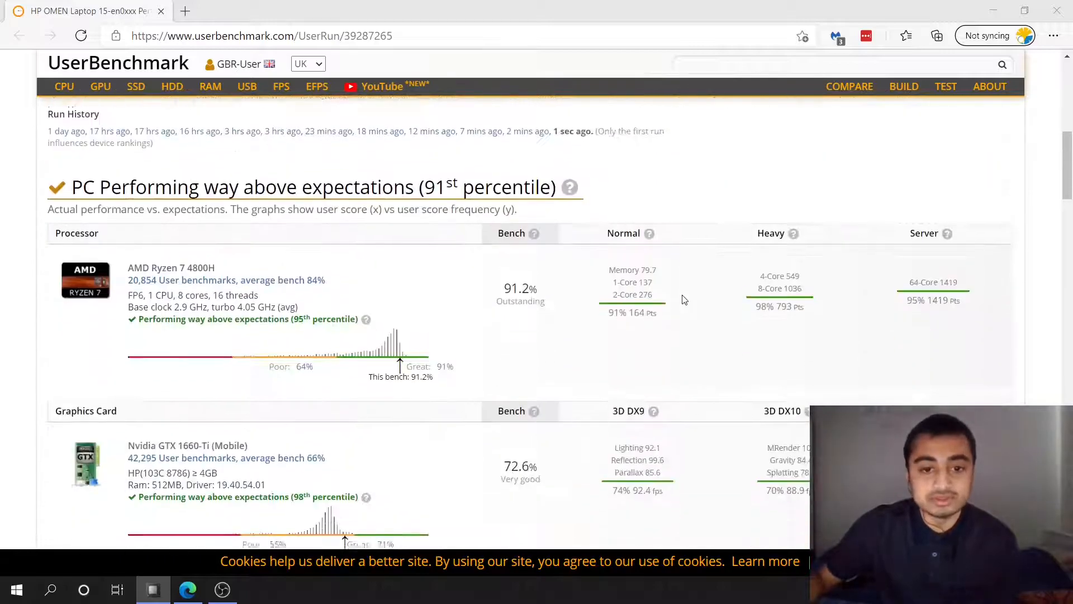
pyautogui.scroll(-3)
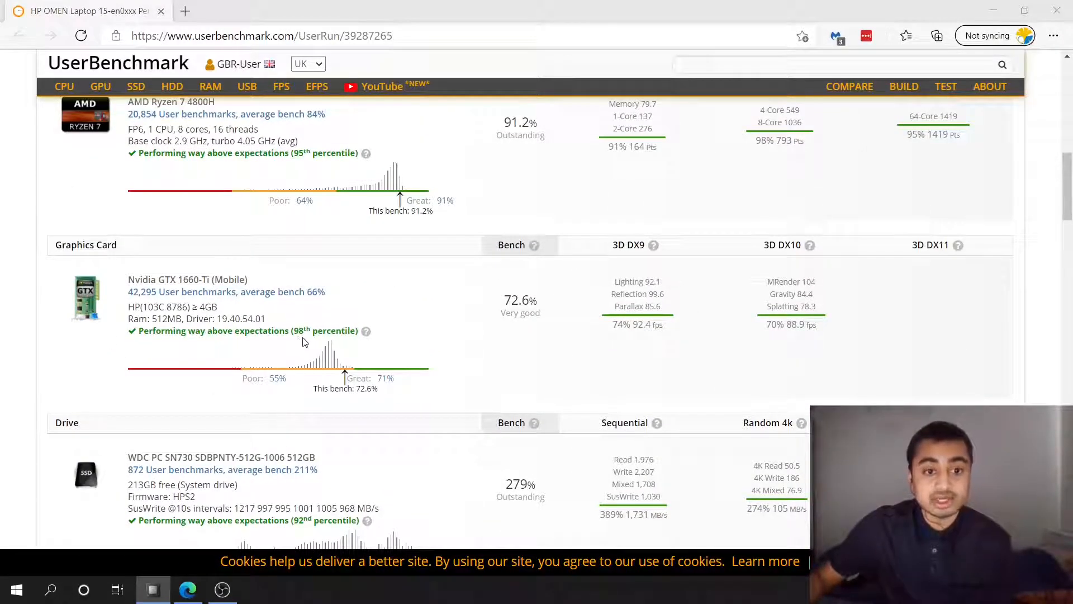
pyautogui.moveTo(451, 377)
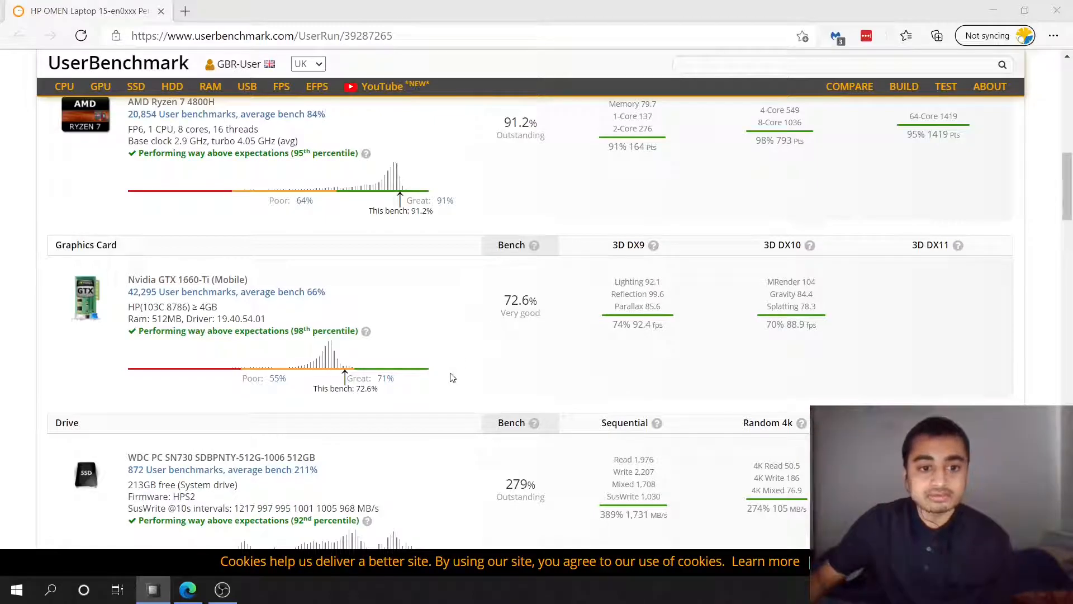
pyautogui.moveTo(459, 370)
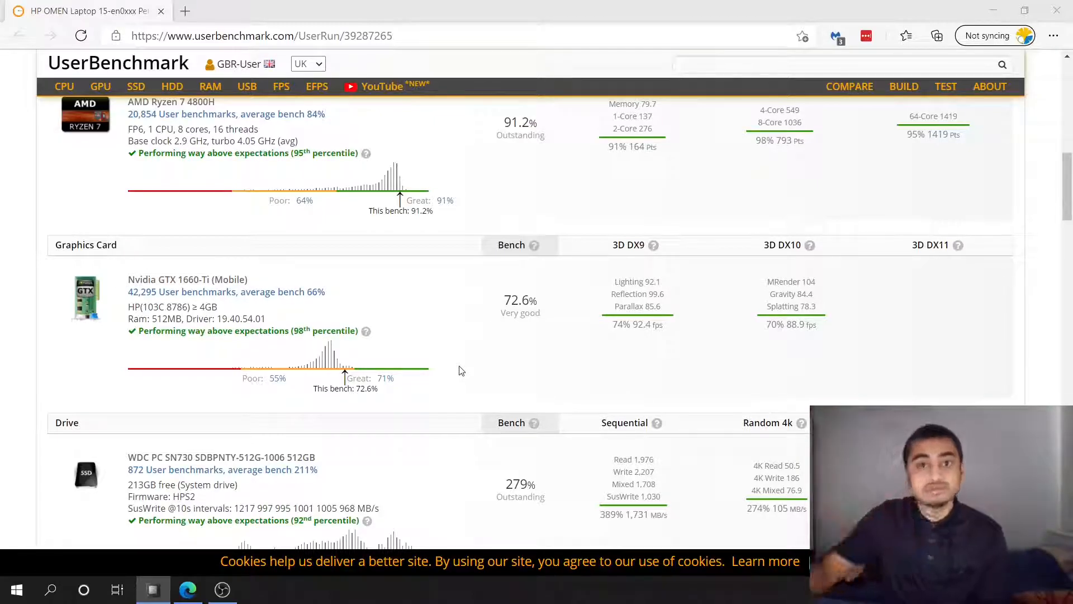
pyautogui.moveTo(458, 344)
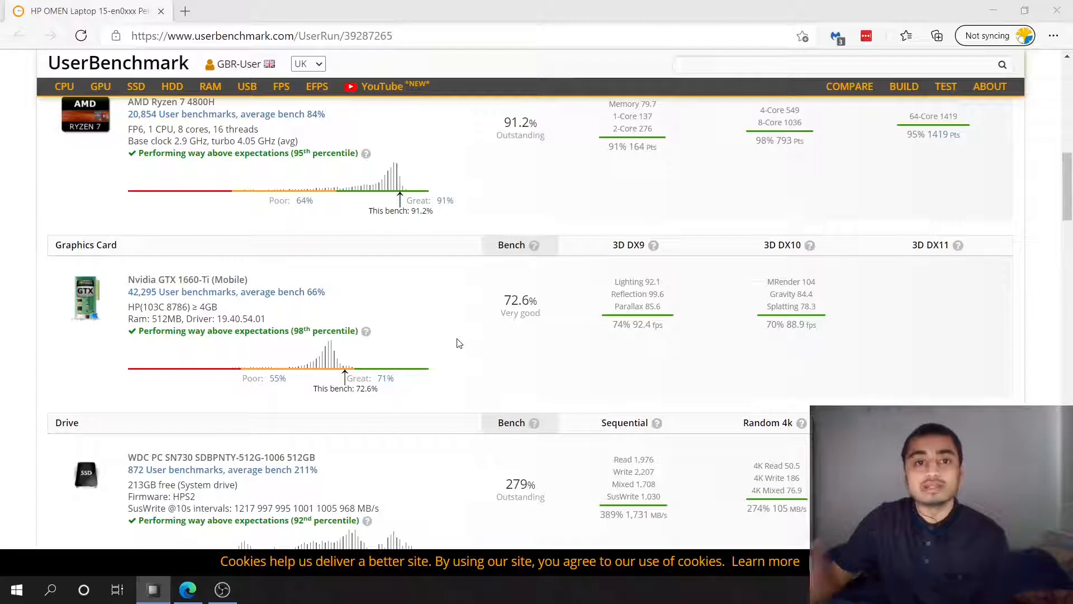